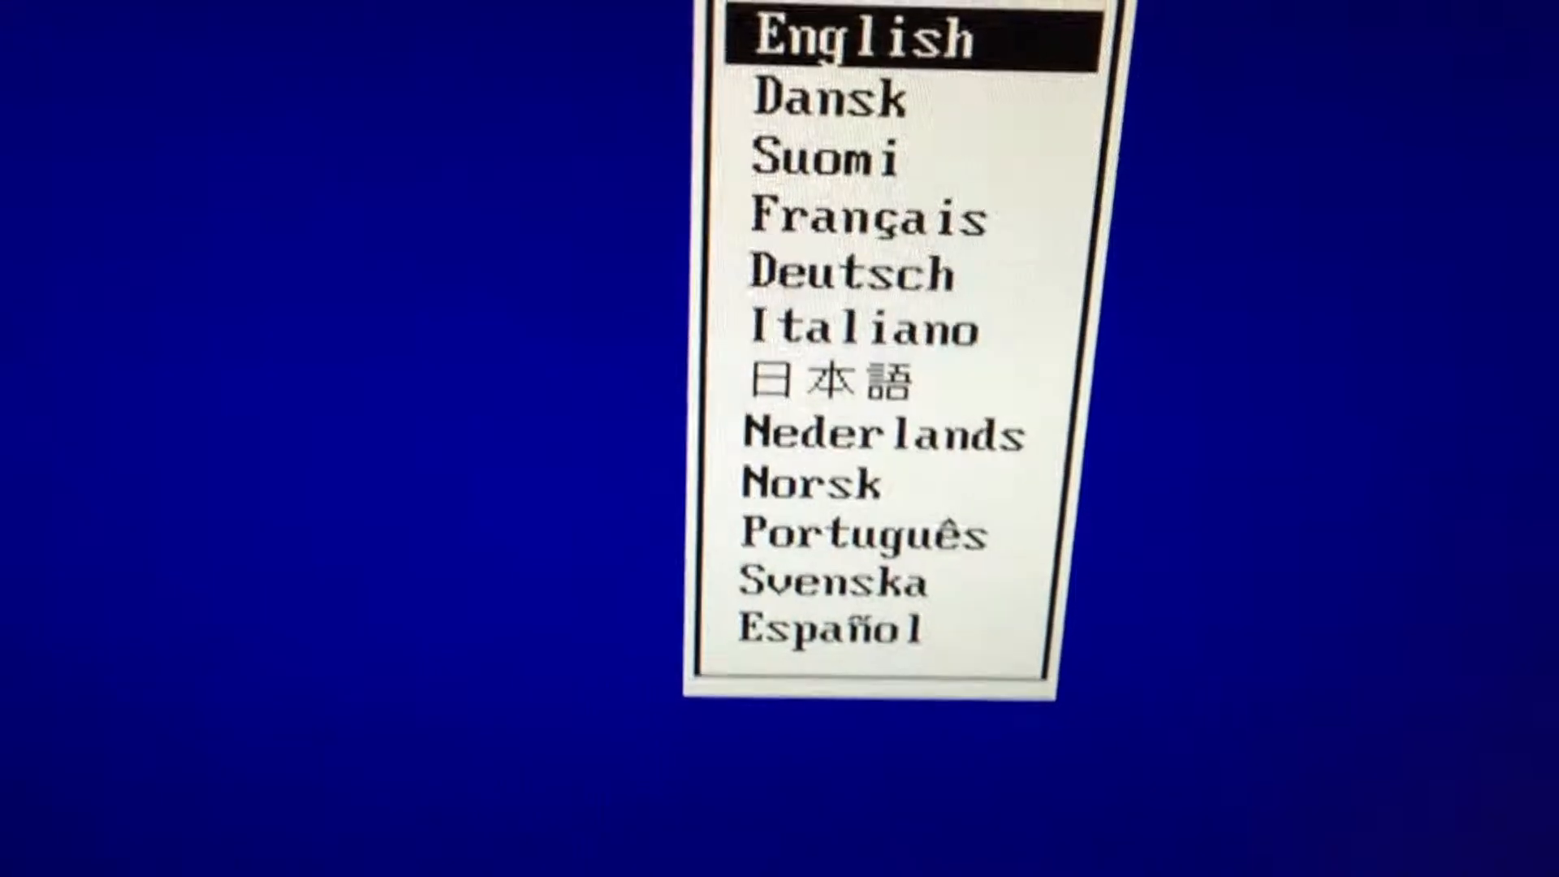
- Select English so the Computer Setup main menu appears
{"action": "left_click", "coordinate": [860, 37]}
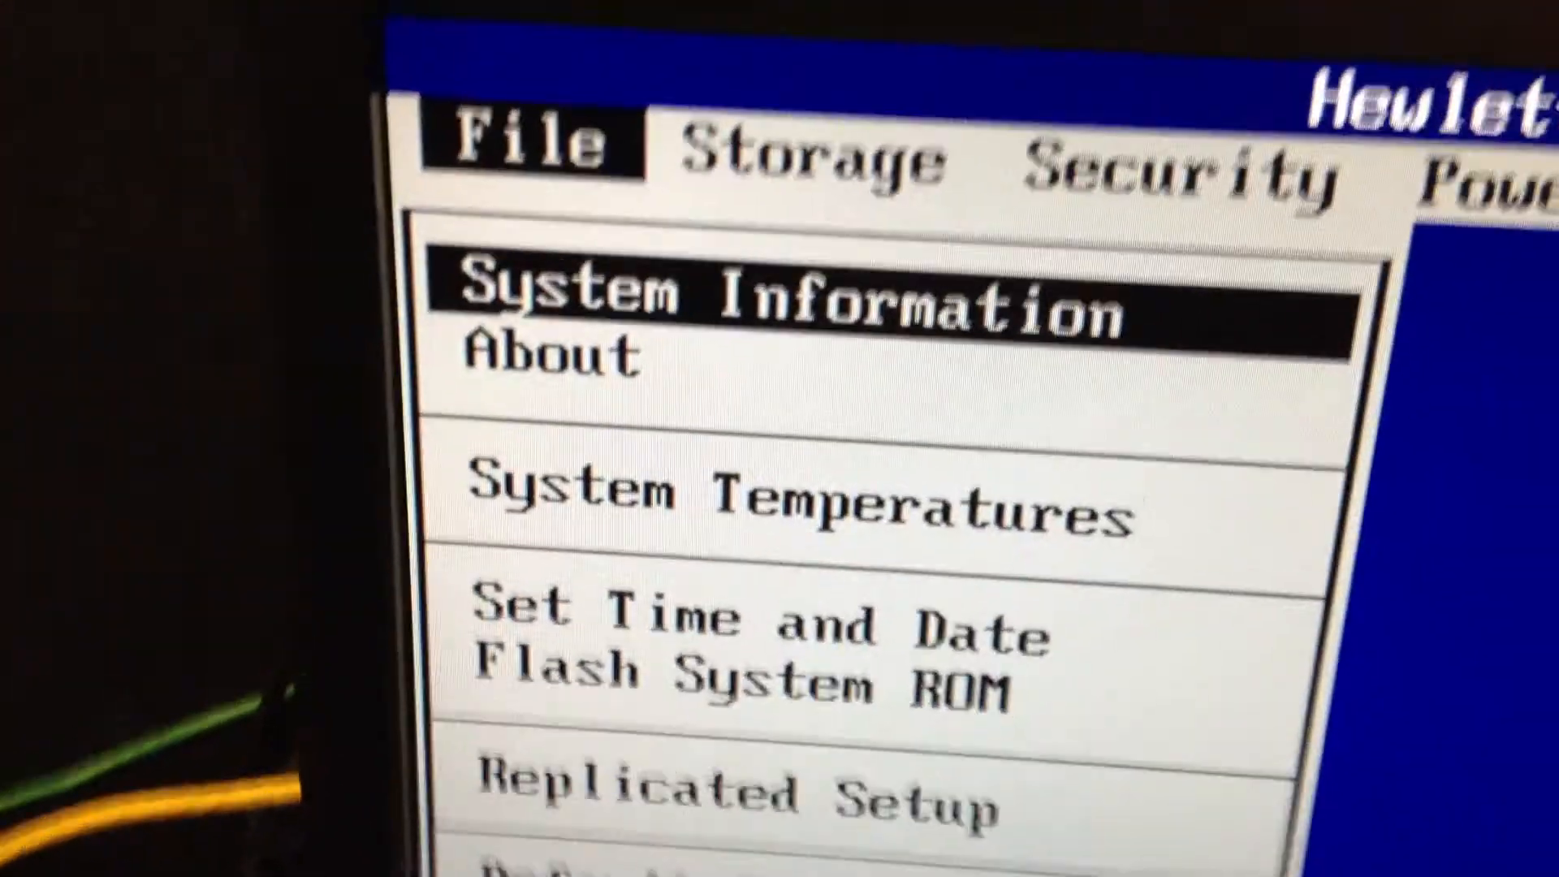
- Enter the Storage menu and bring up the Boot Order list of drives
{"action": "left_click", "coordinate": [806, 159]}
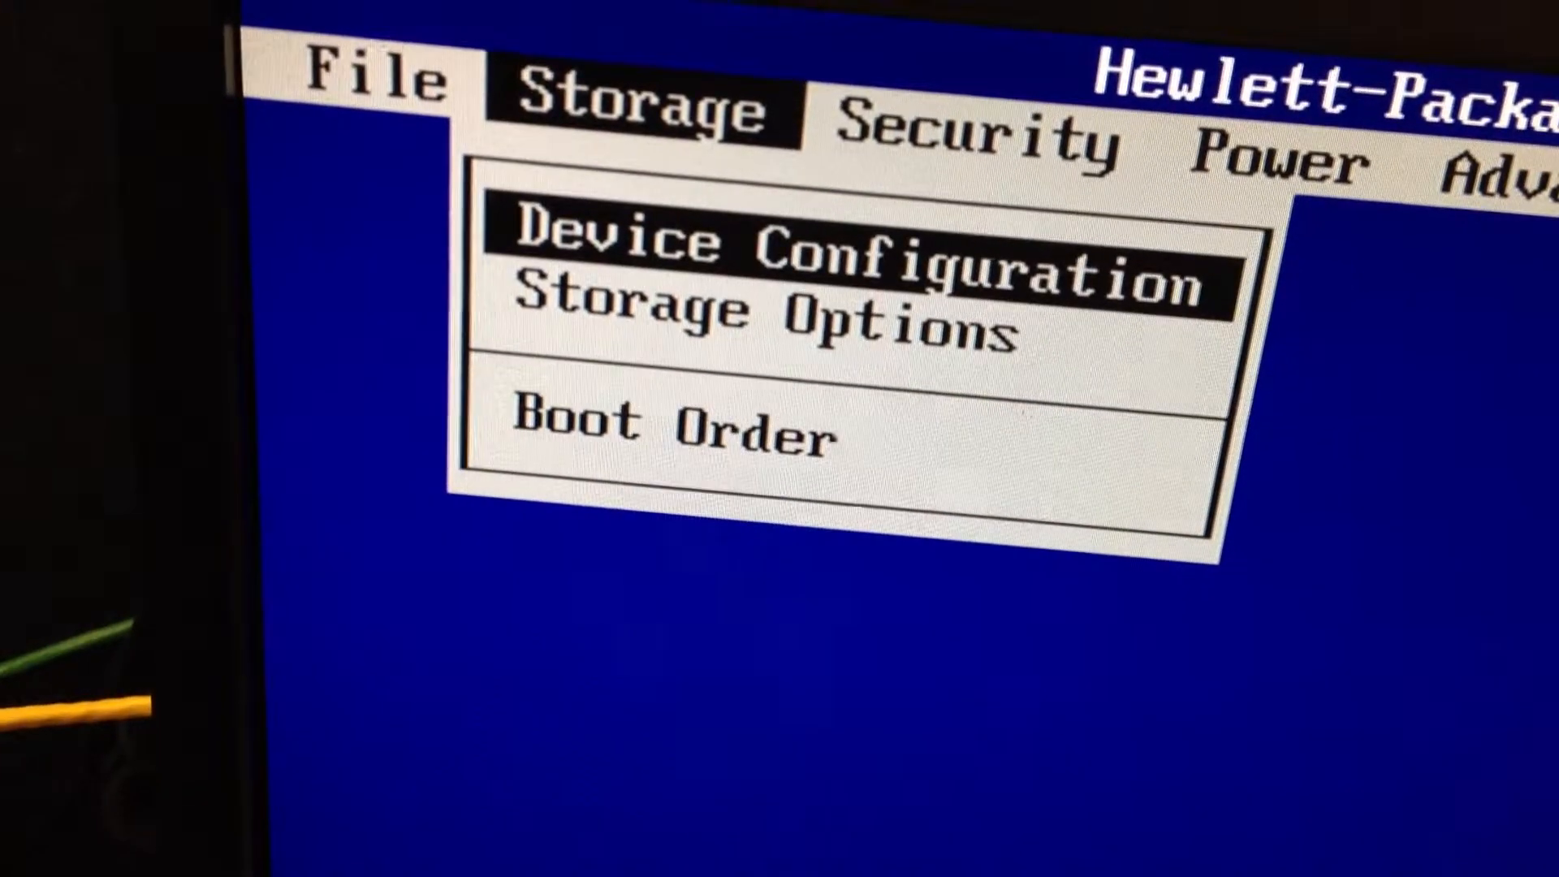
{"action": "key", "text": "Down"}
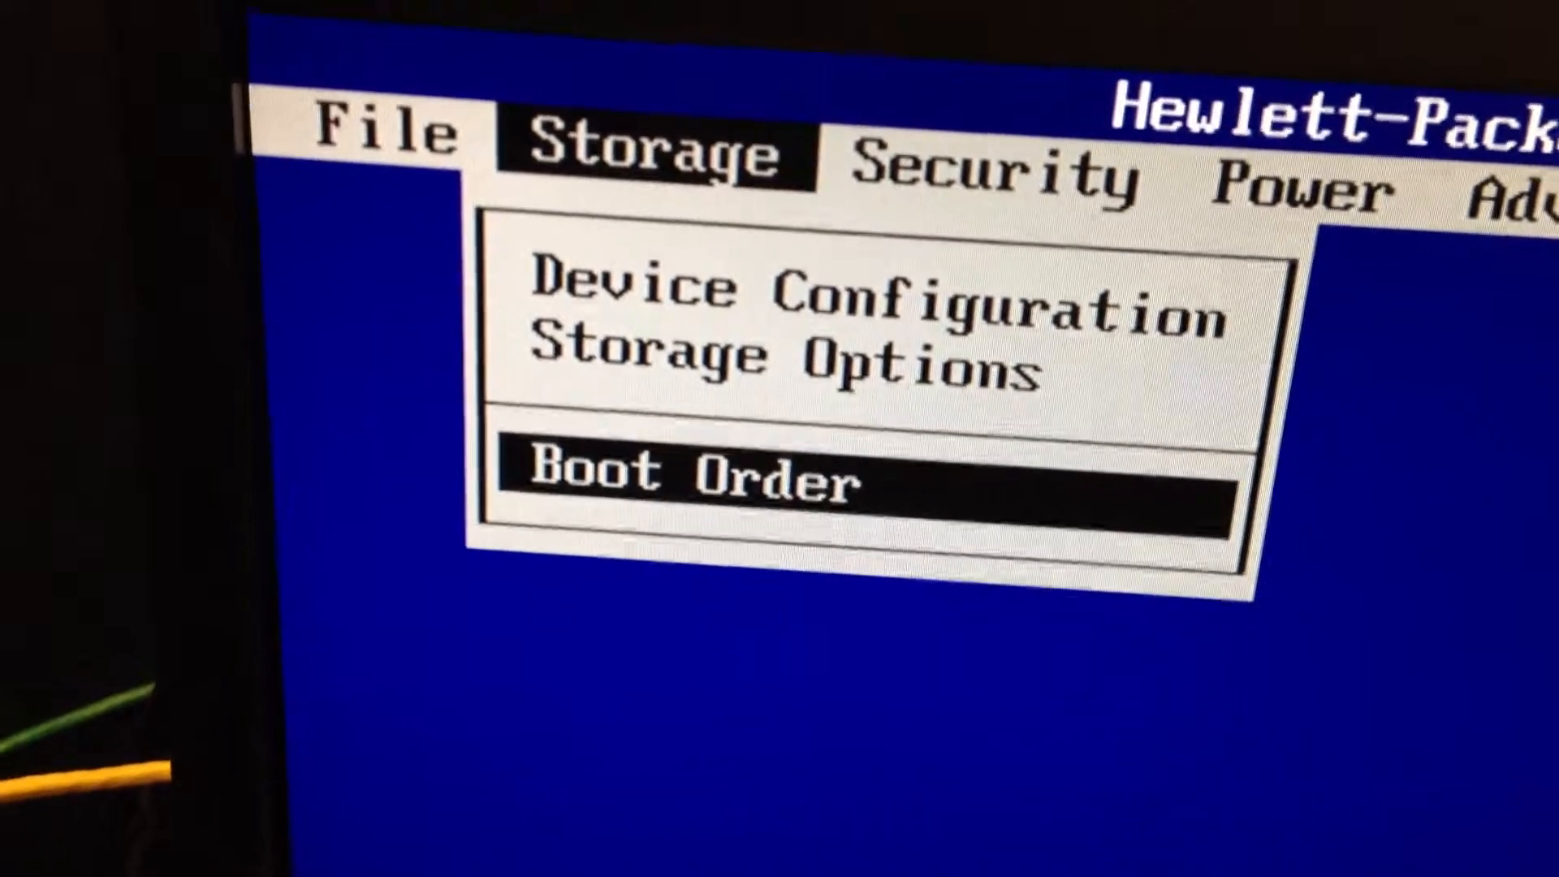
{"action": "left_click", "coordinate": [693, 474]}
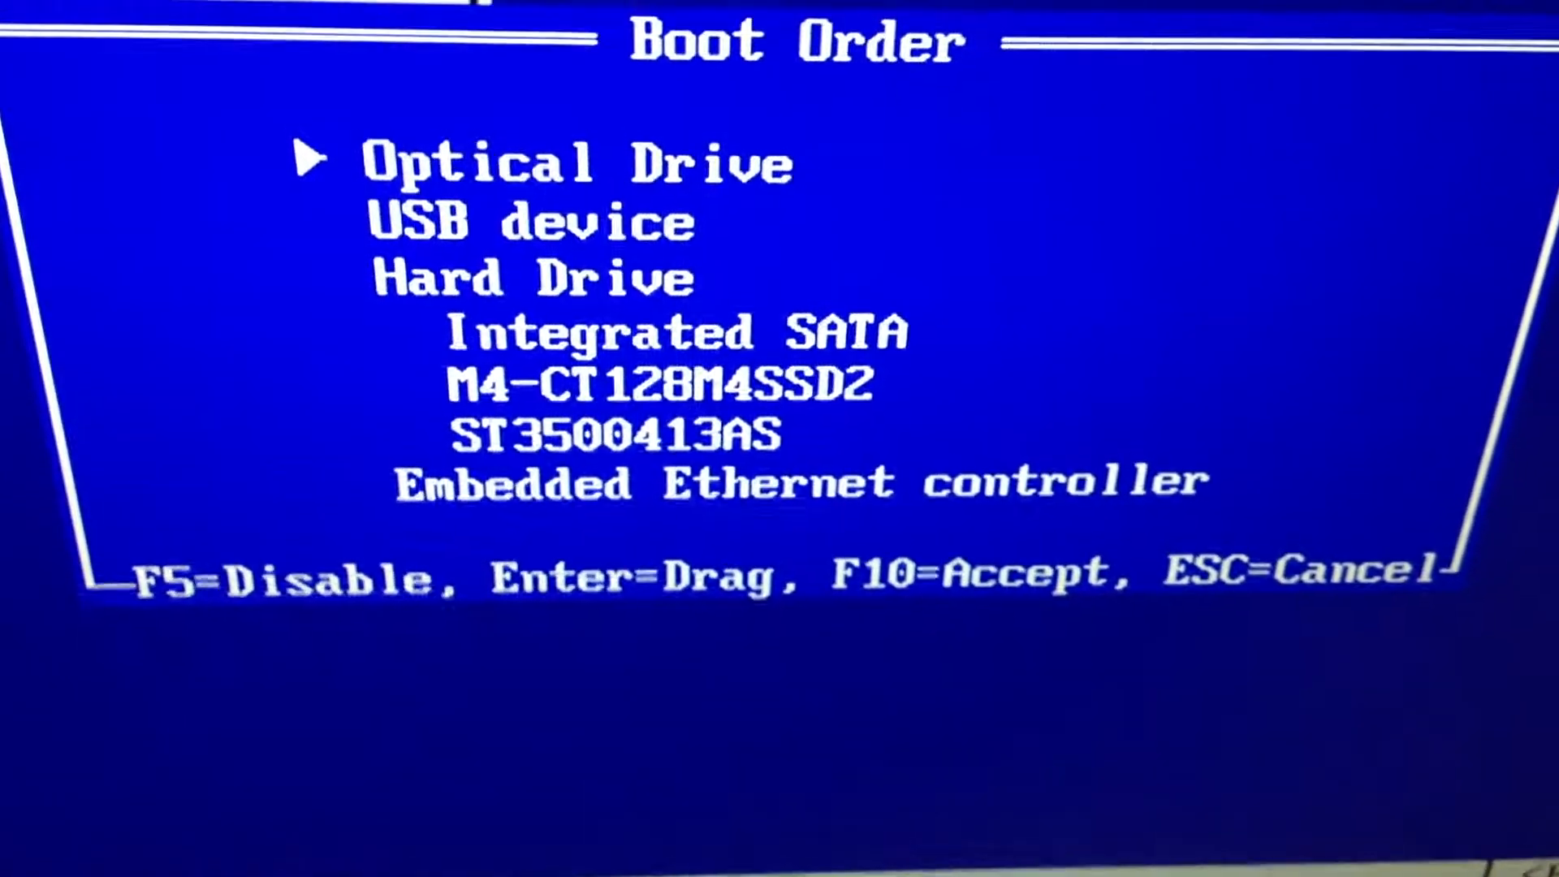
- Move to the M4-CT128M4SSD2 SSD under Hard Drive and pick it up for reordering
{"action": "key", "text": "Down"}
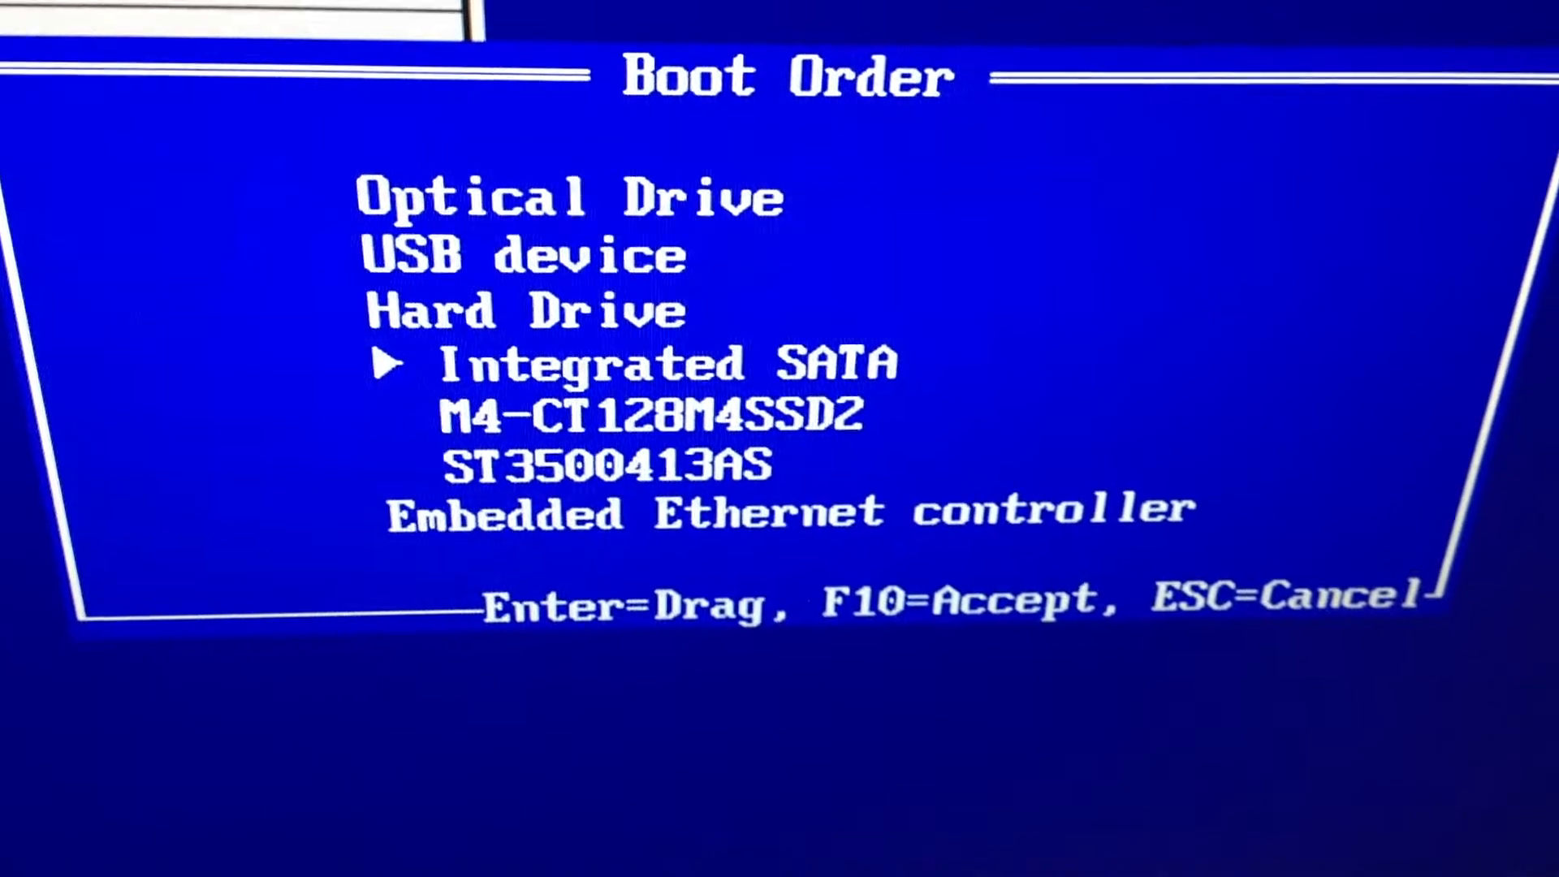
{"action": "key", "text": "Down"}
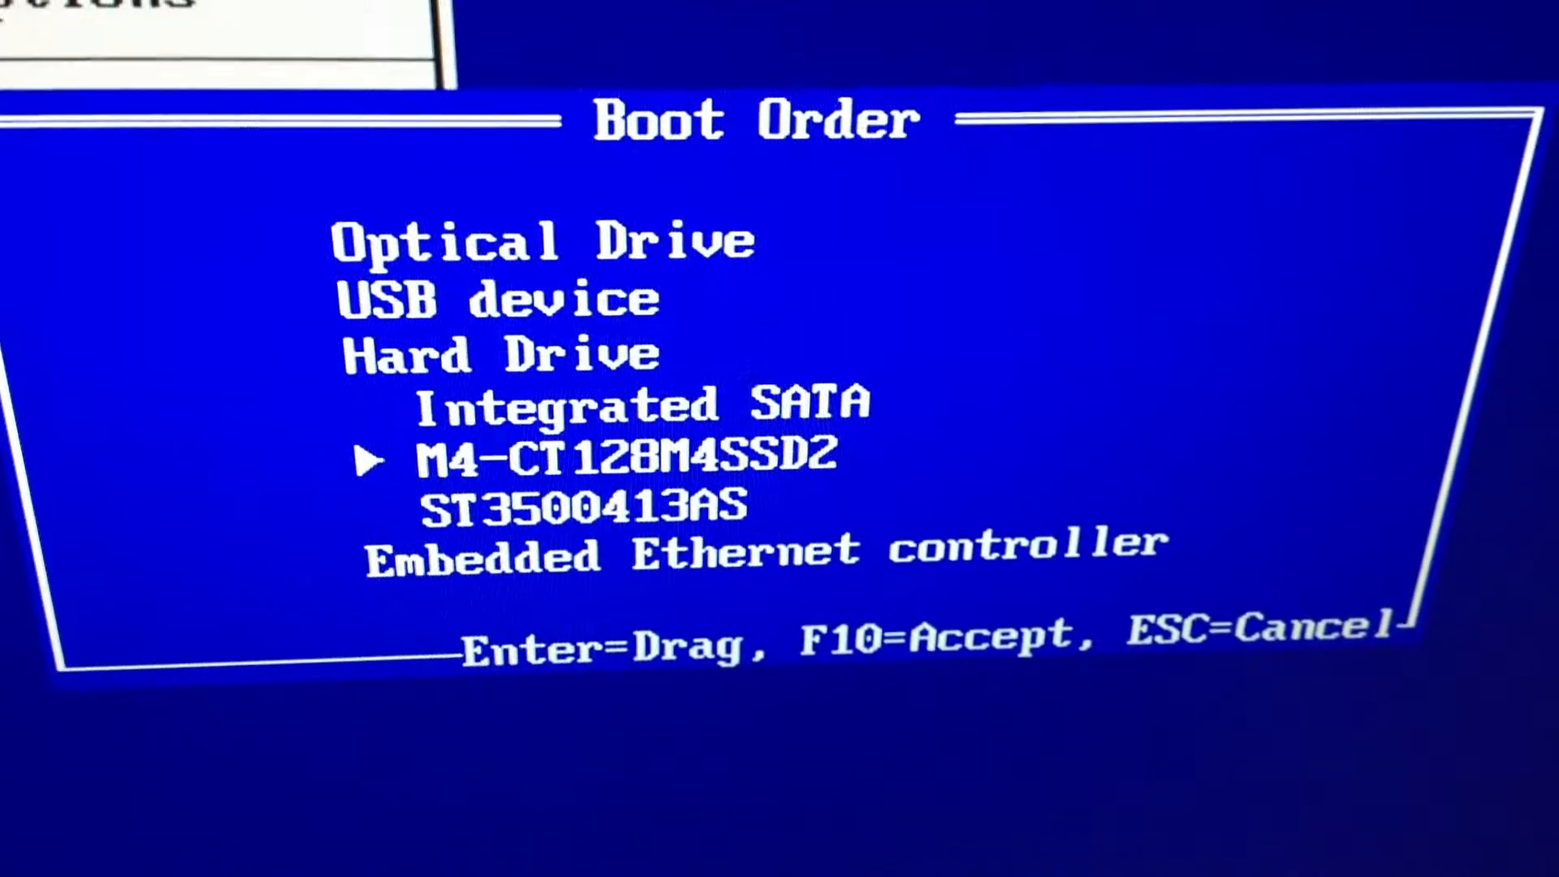
{"action": "key", "text": "enter"}
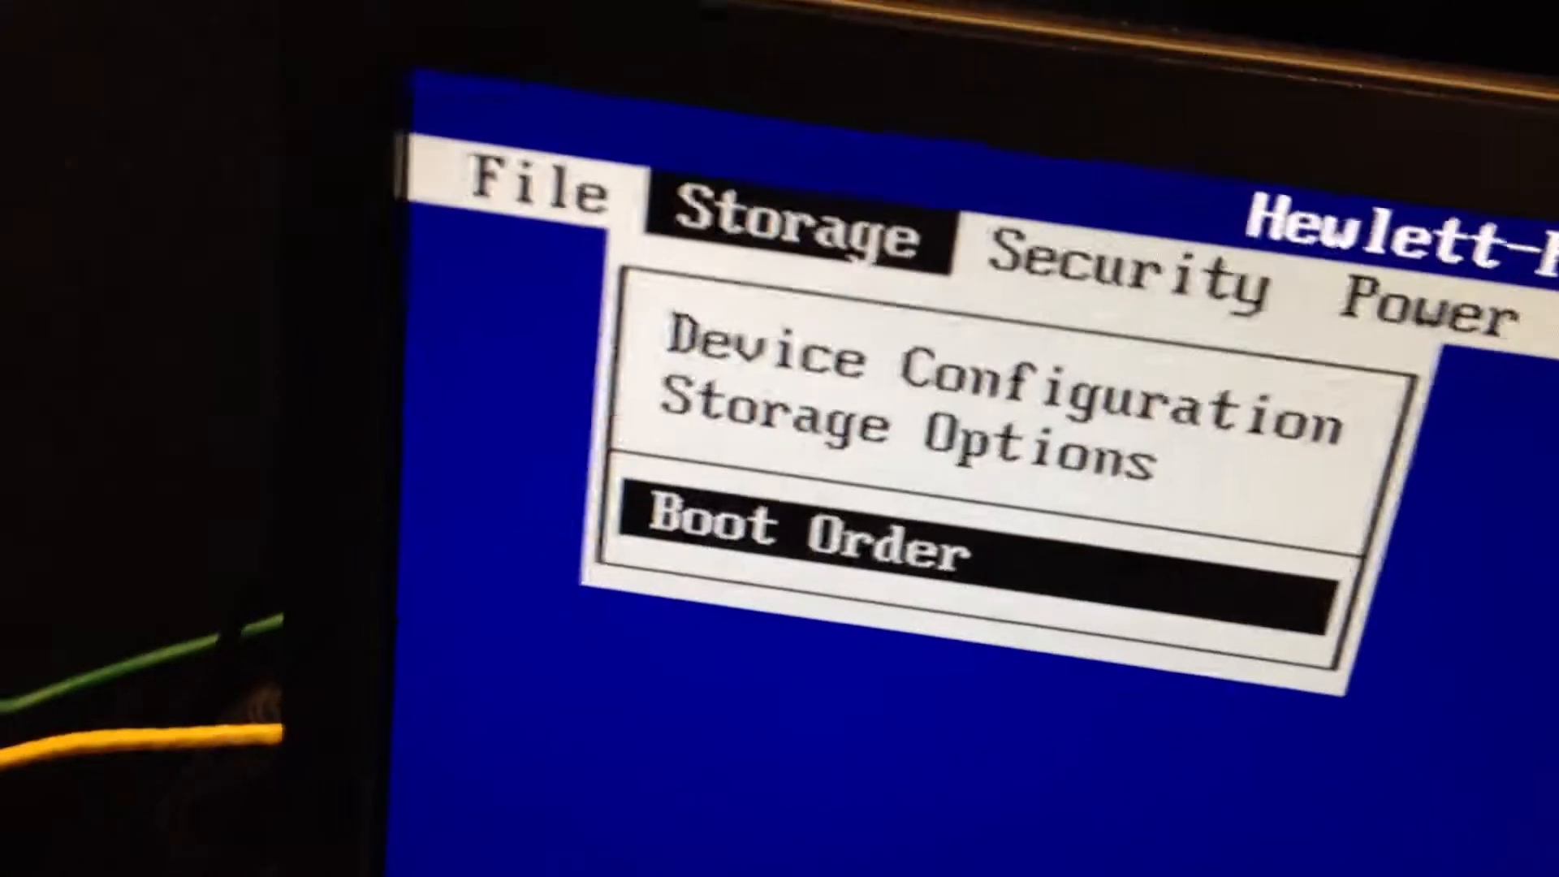
- Return from Storage to the File menu to save the changes
{"action": "left_click", "coordinate": [526, 193]}
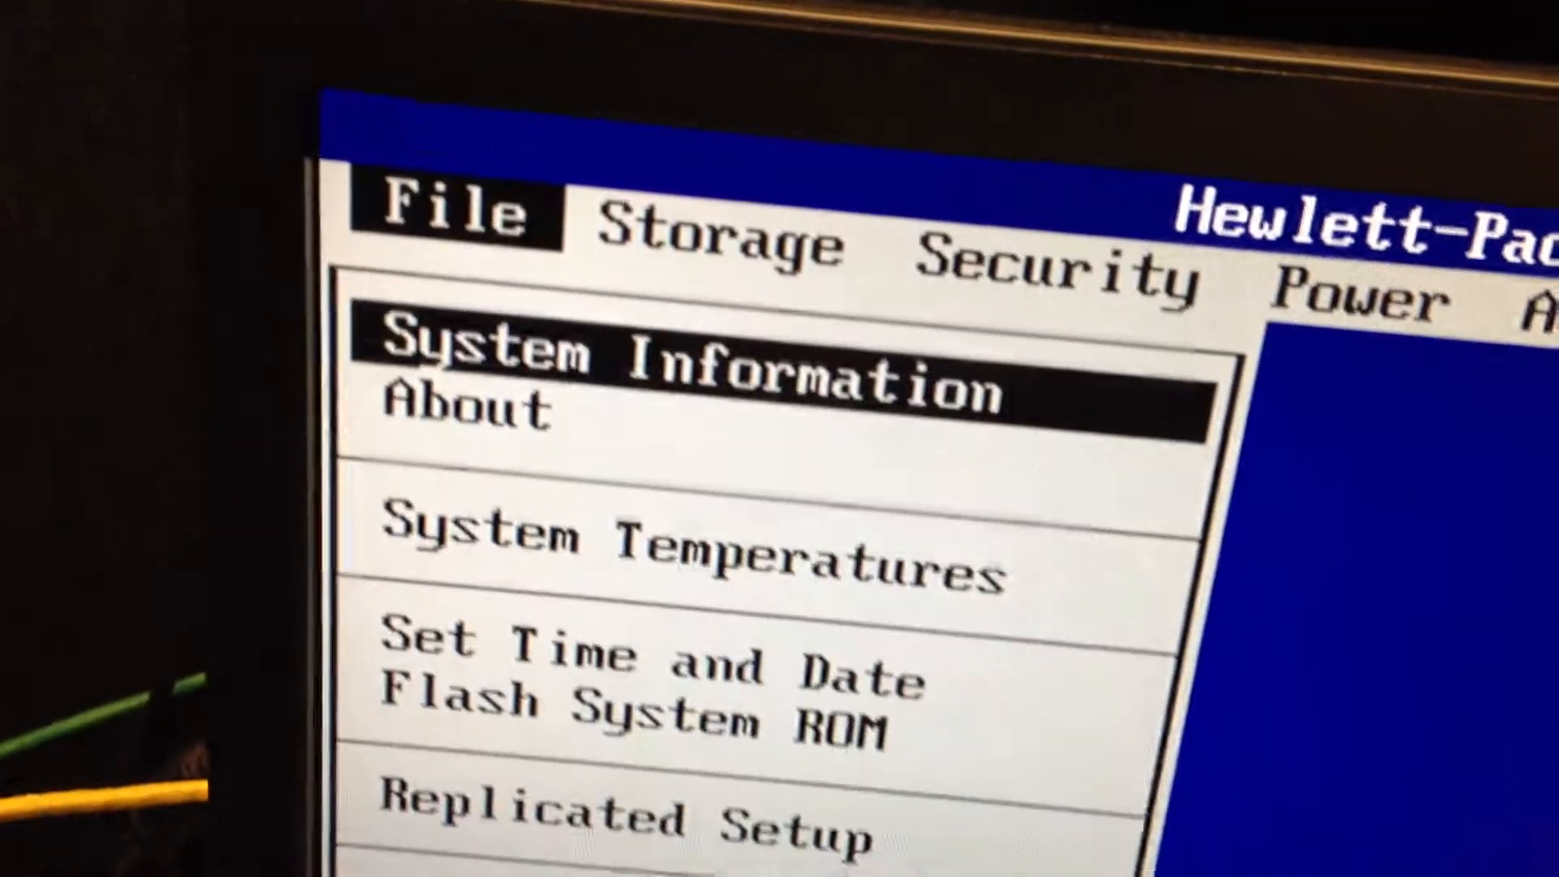